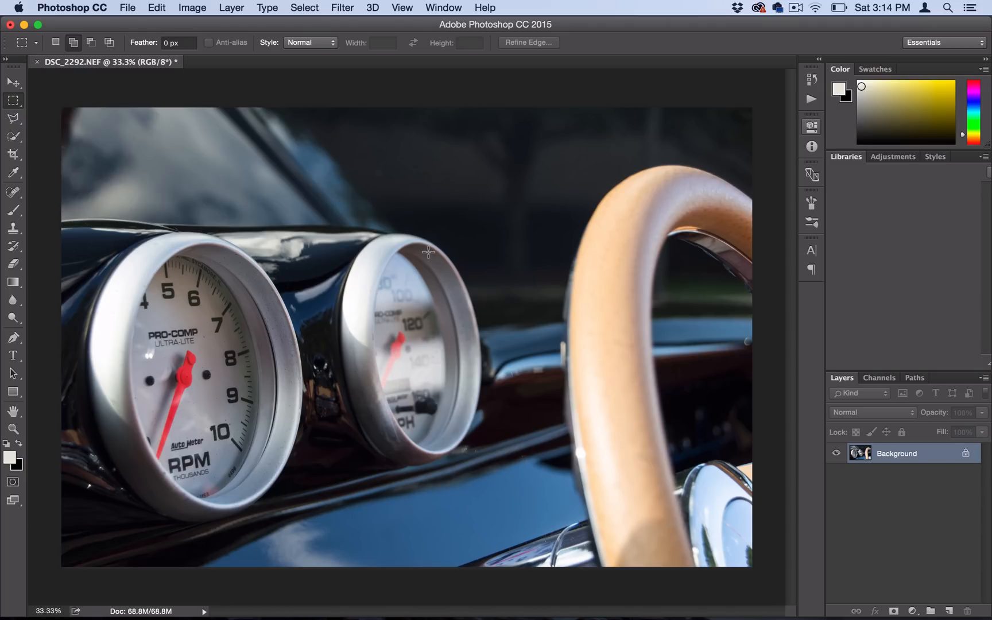
mouse_move(500, 236)
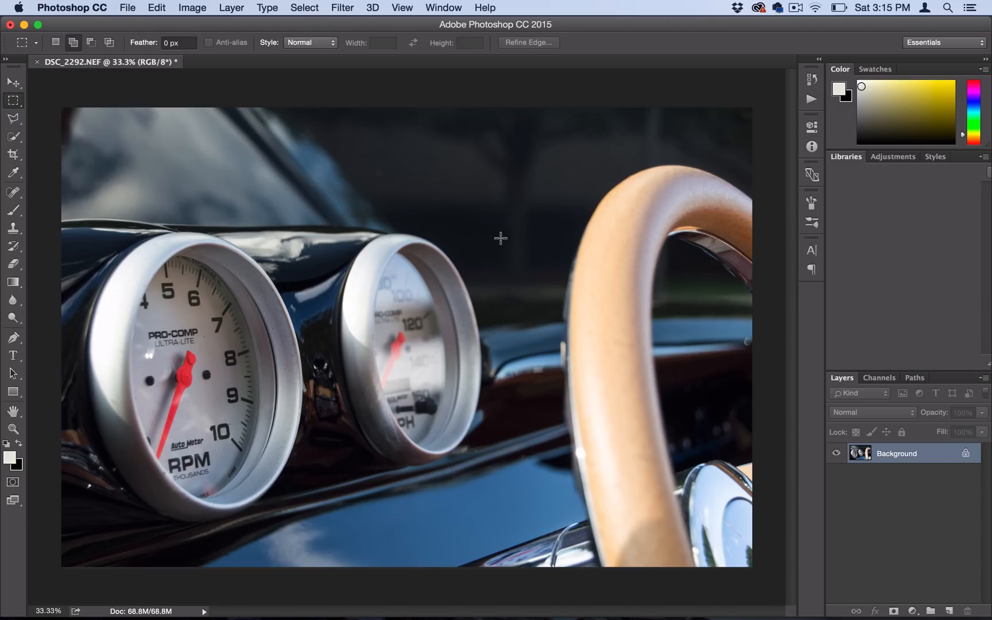
mouse_move(377, 148)
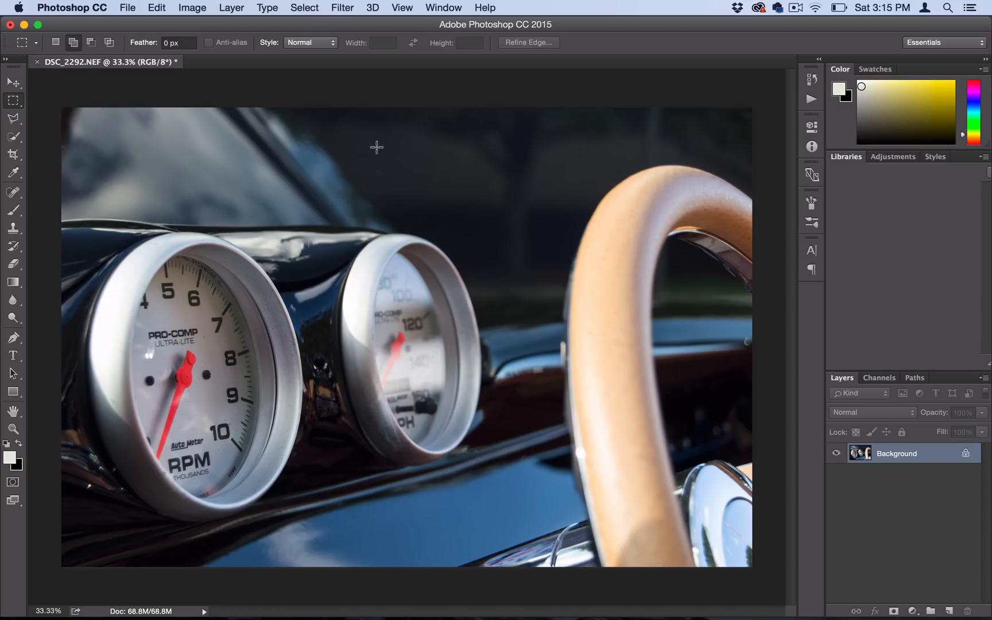
Create a Curves adjustment layer (Curves 1) above the dashboard photo via Layer > New Adjustment Layer.
click(231, 8)
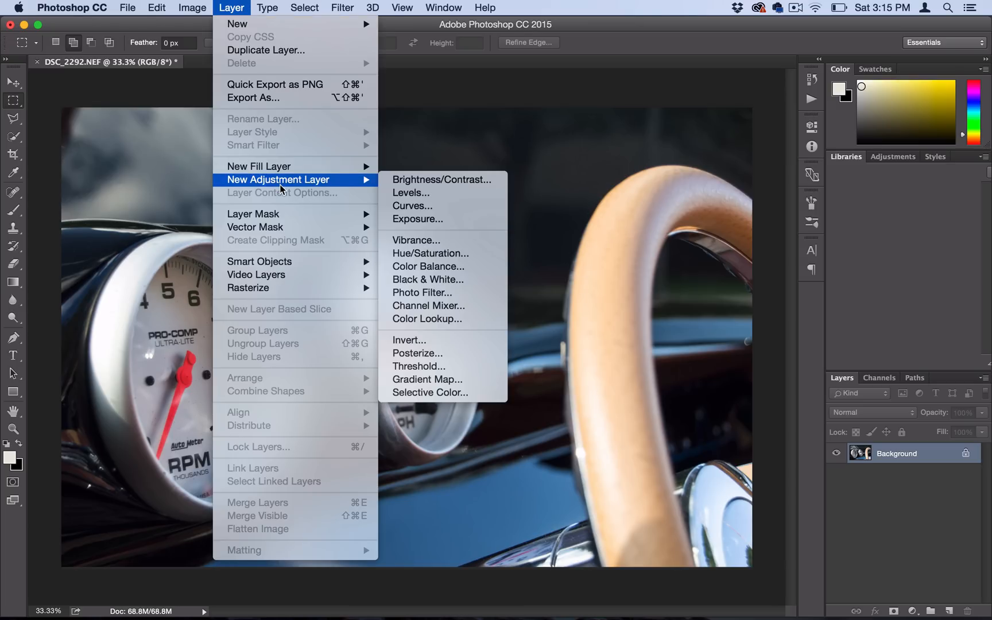
click(412, 205)
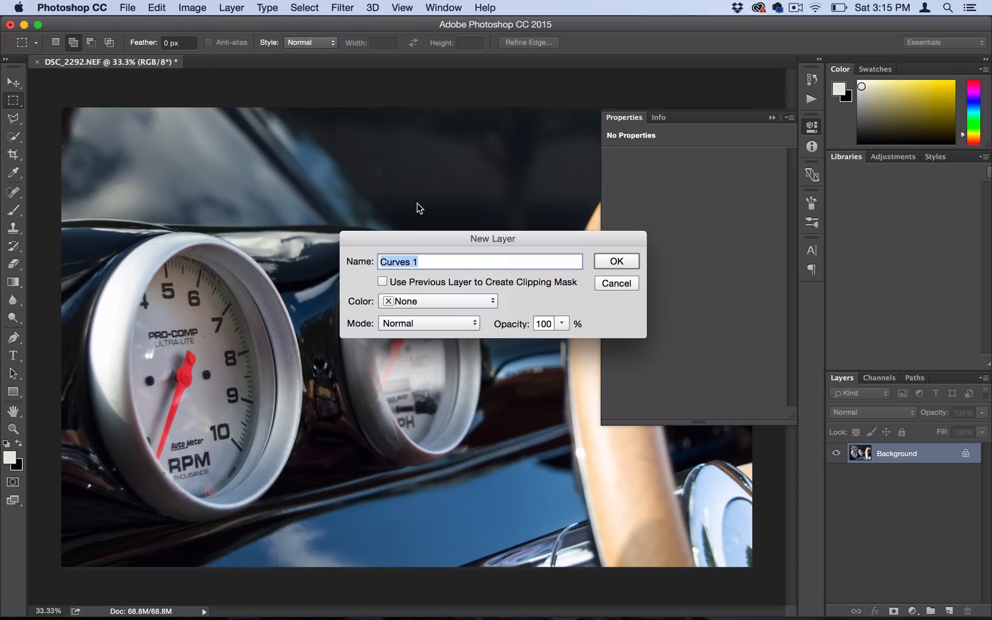
click(615, 261)
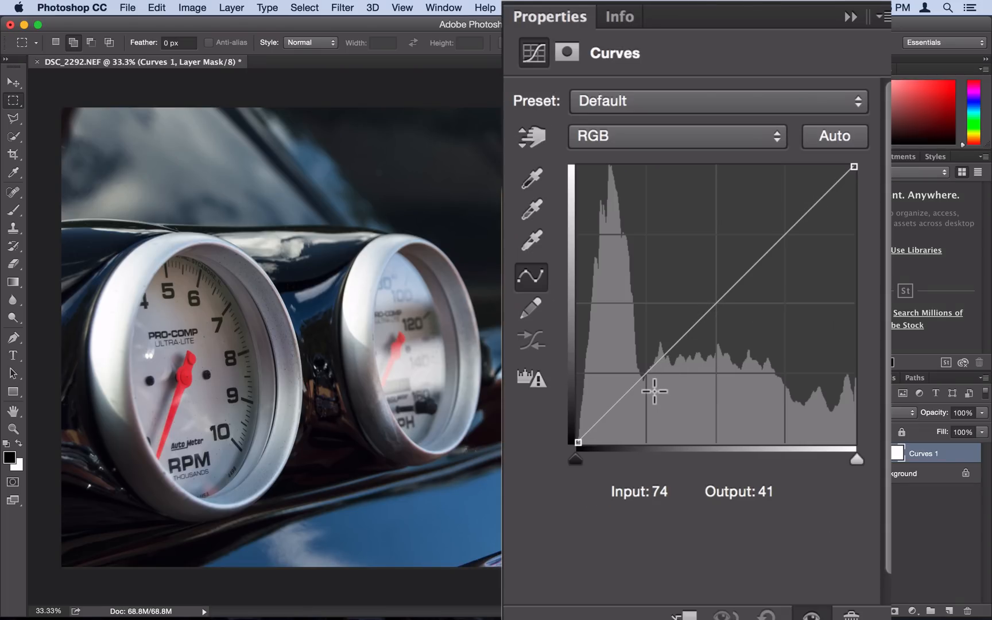
mouse_move(594, 475)
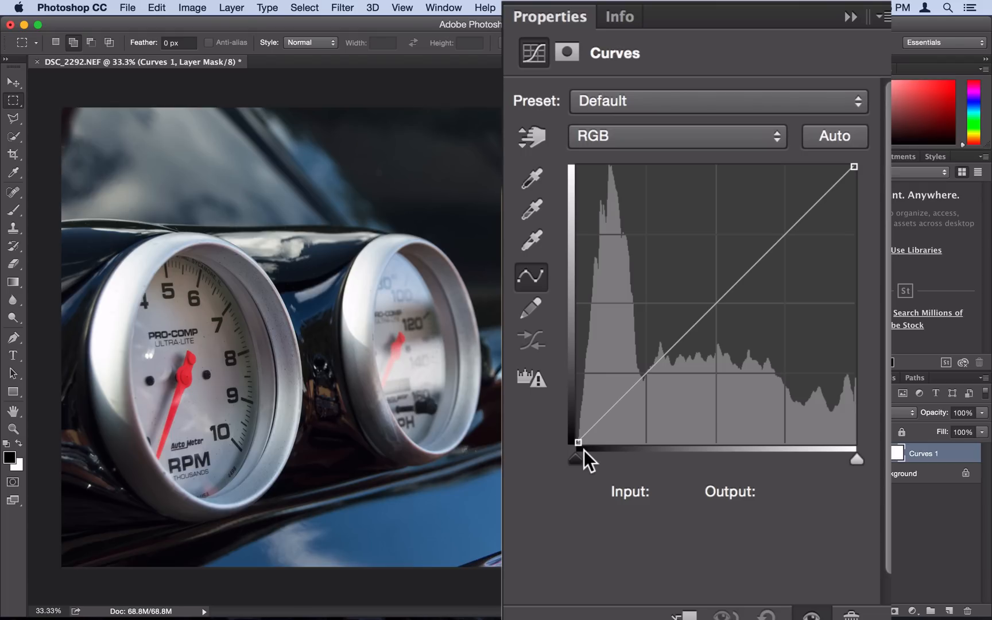
mouse_move(595, 464)
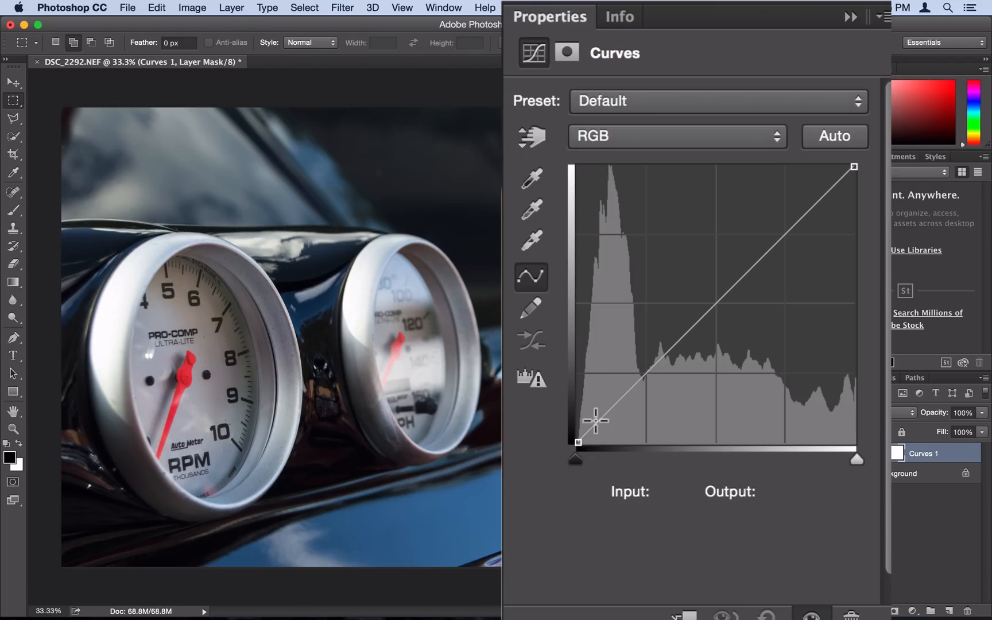
mouse_move(575, 435)
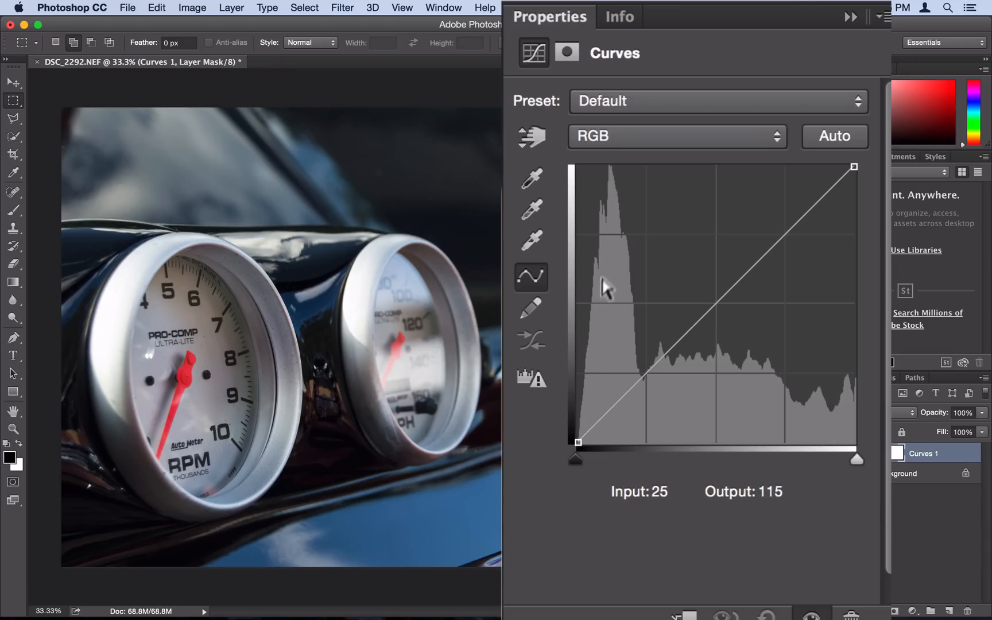
drag(604, 286, 609, 255)
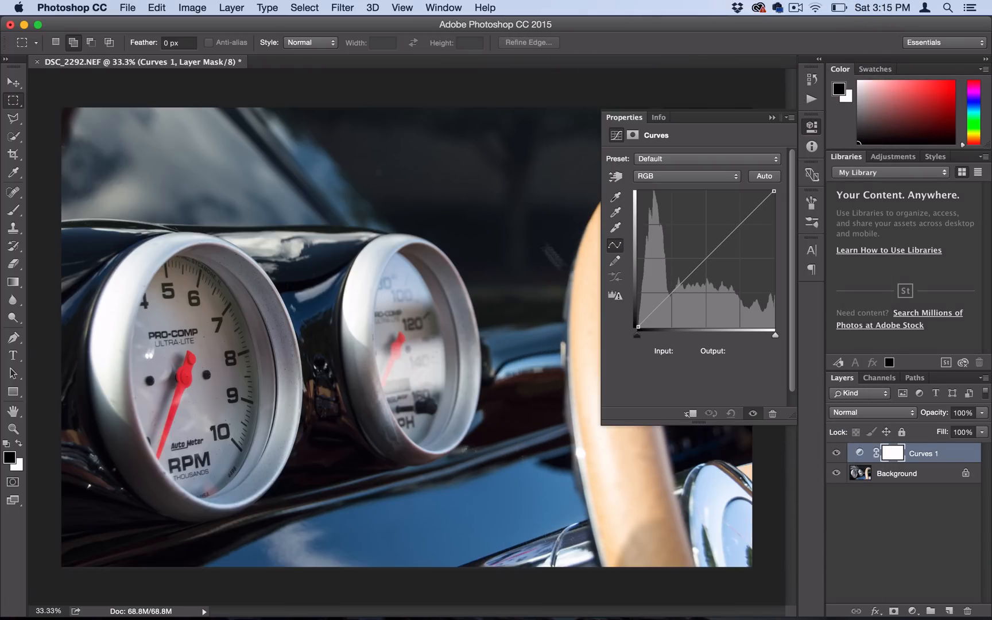
mouse_move(714, 303)
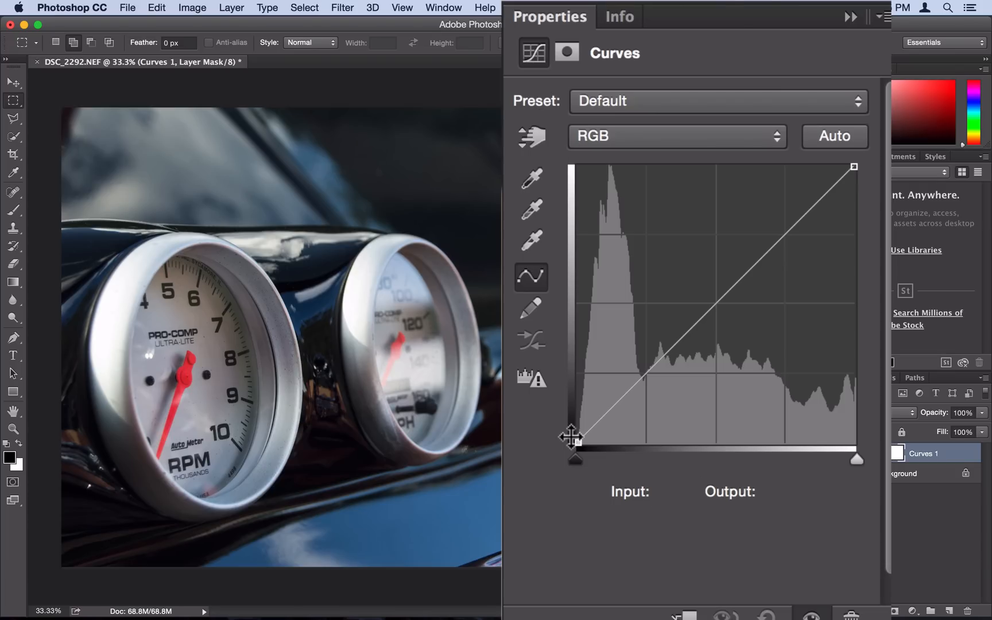
Lift the curve's black point toward gray and add a lower-curve point pulled down to restore shadow contrast.
drag(573, 439, 568, 395)
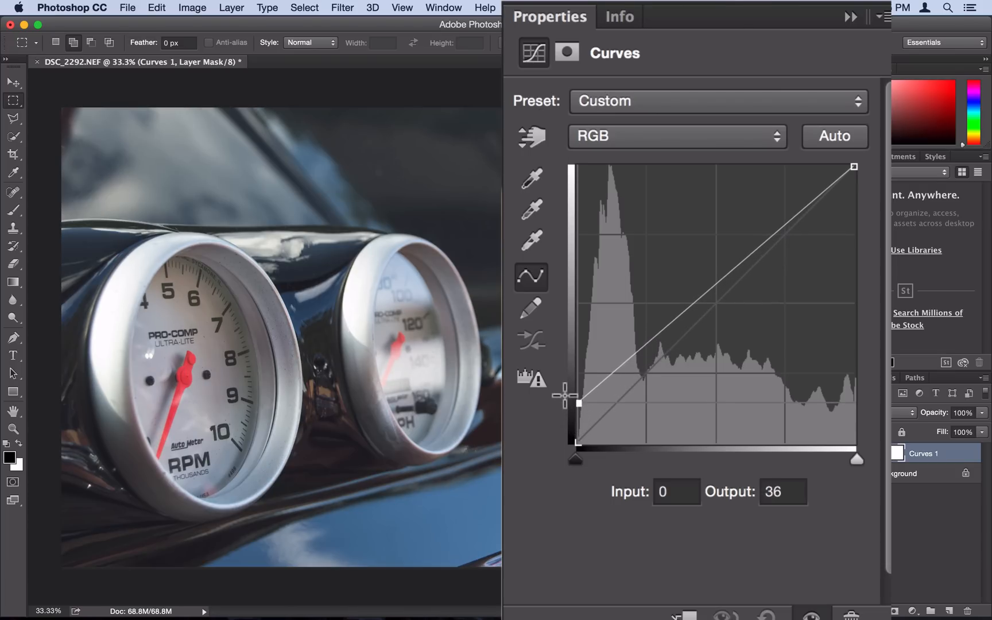
drag(572, 400, 572, 391)
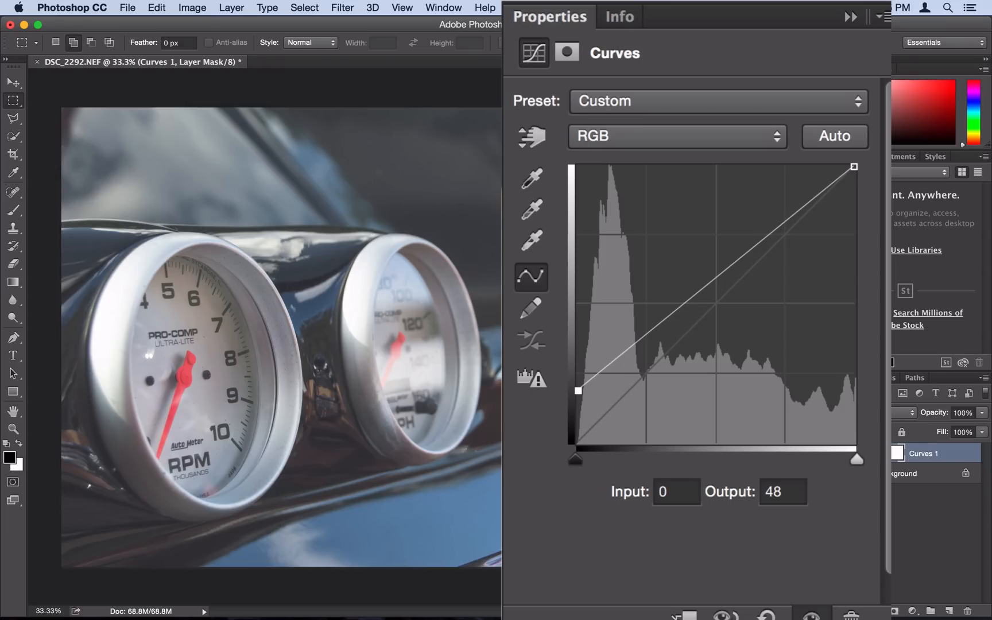
drag(577, 390, 594, 368)
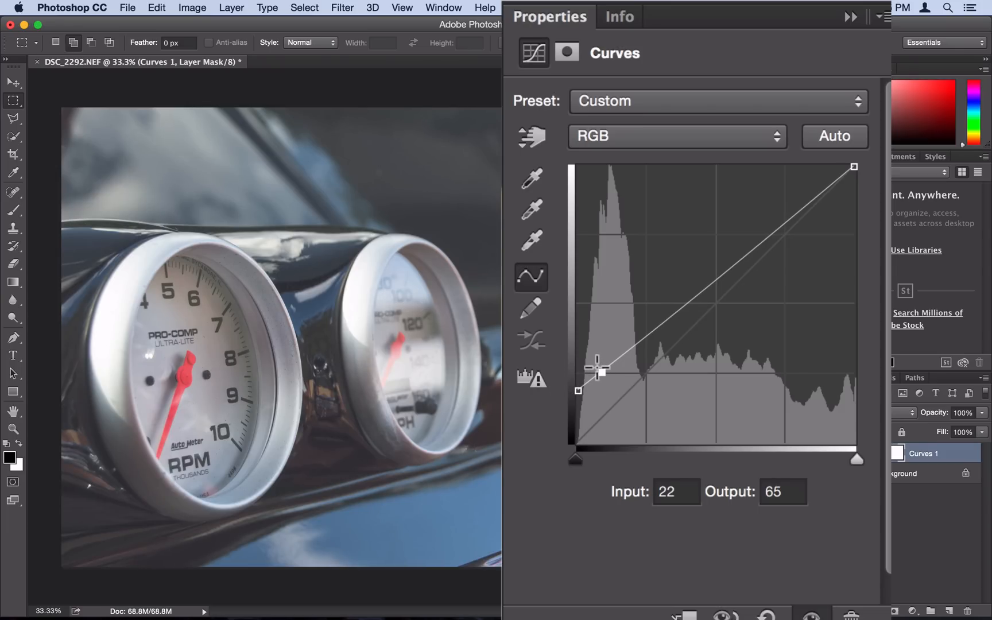
drag(595, 369, 607, 383)
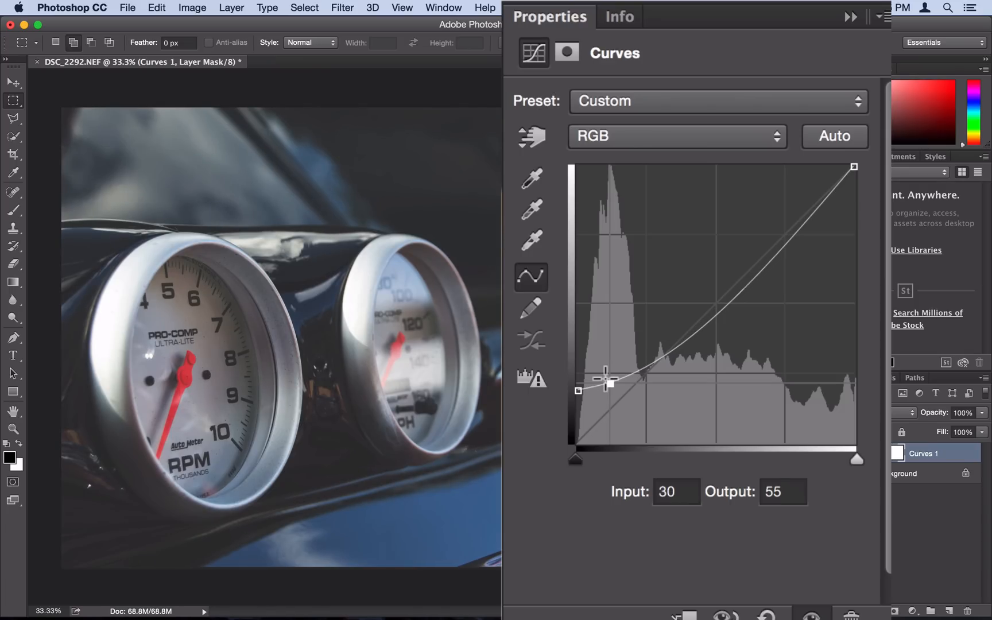
drag(609, 381, 609, 387)
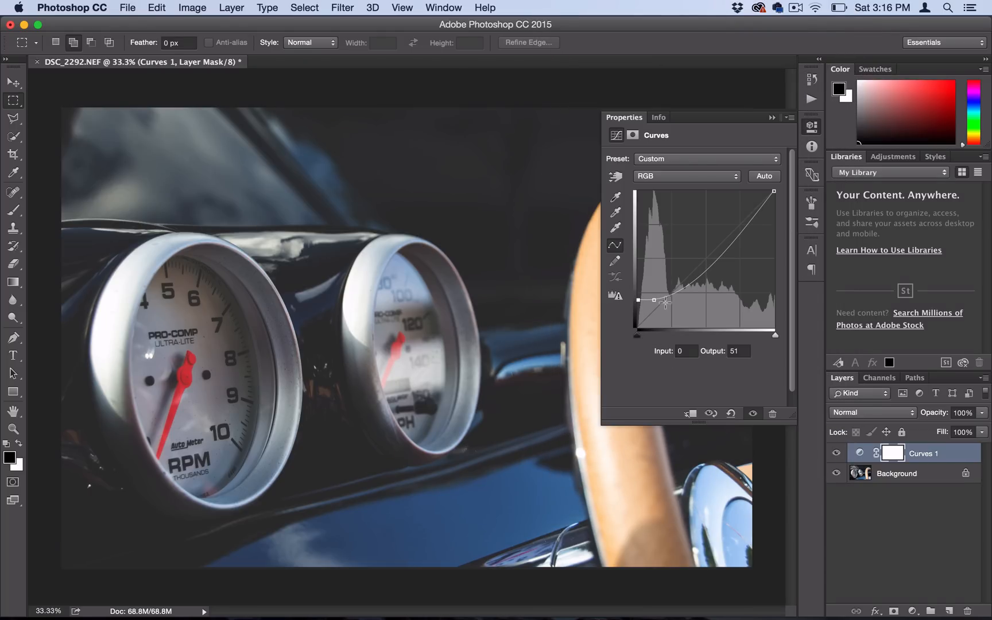
Nudge the shadow control point to about input 30, output 56 for contrast in the matte shadows.
drag(665, 300, 767, 194)
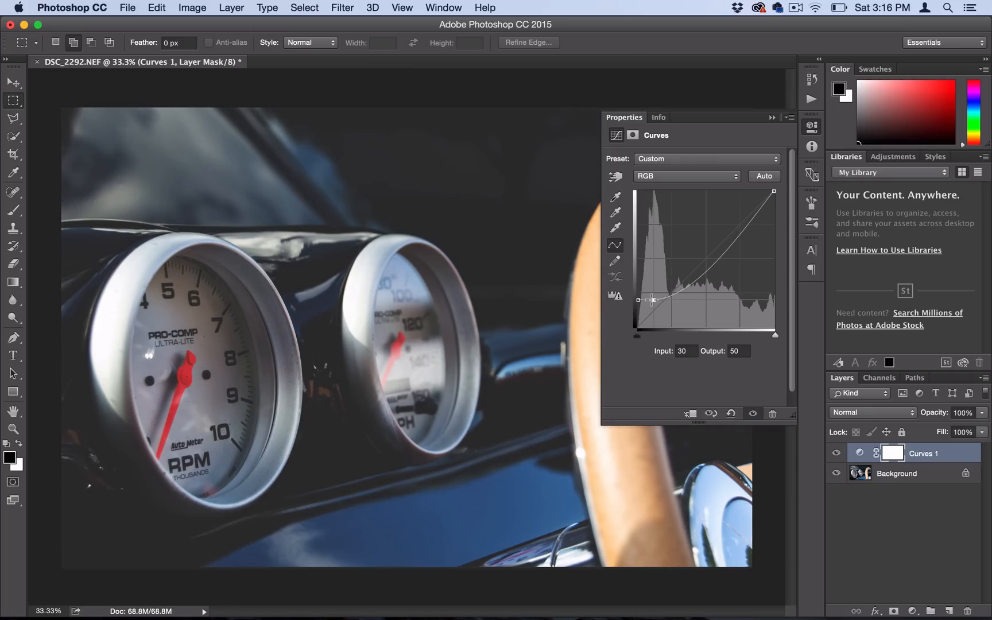
drag(650, 301, 647, 296)
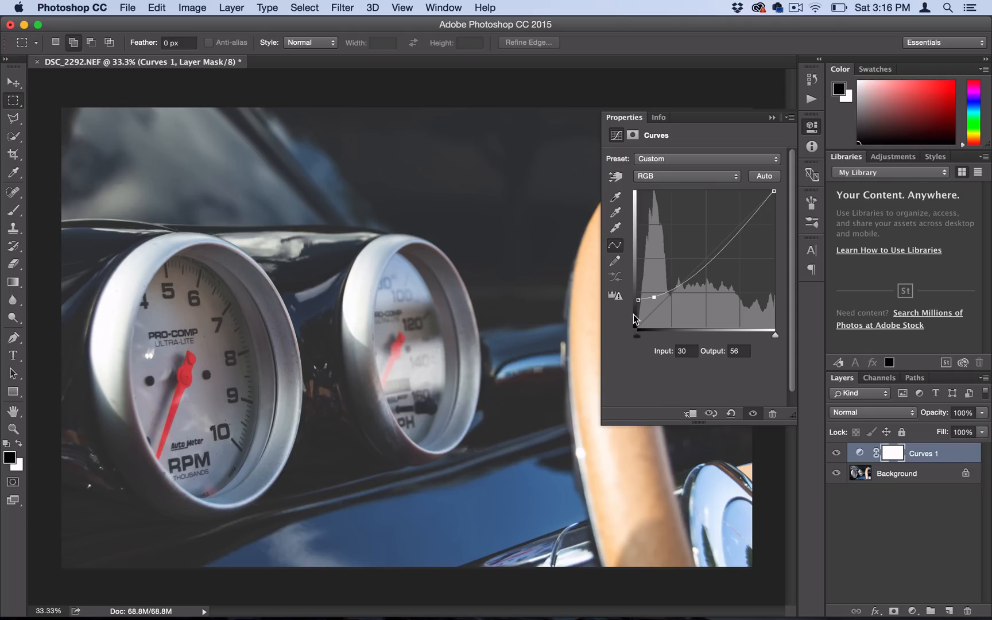
mouse_move(654, 301)
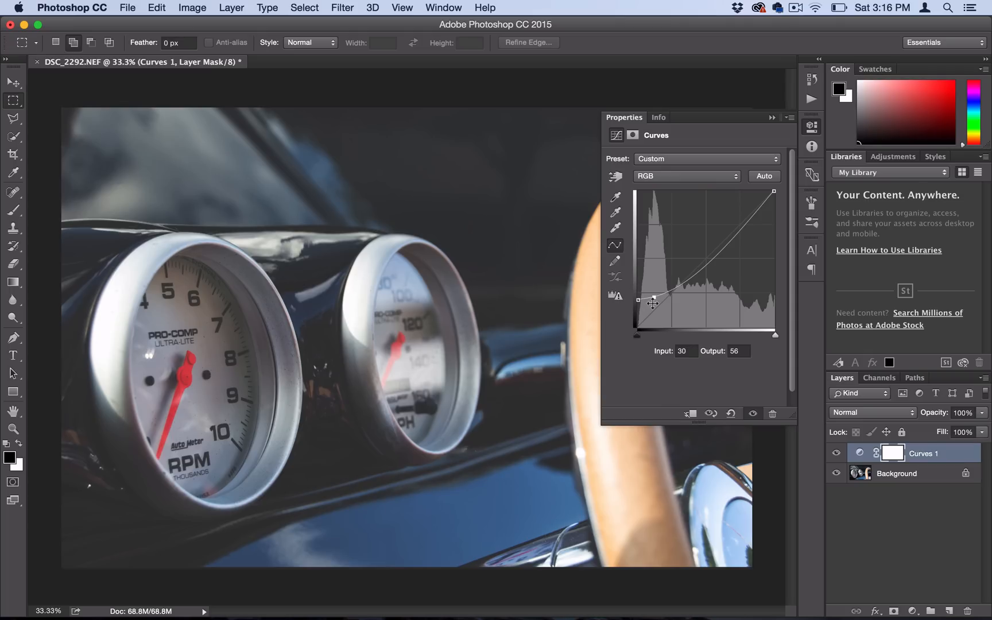
mouse_move(817, 127)
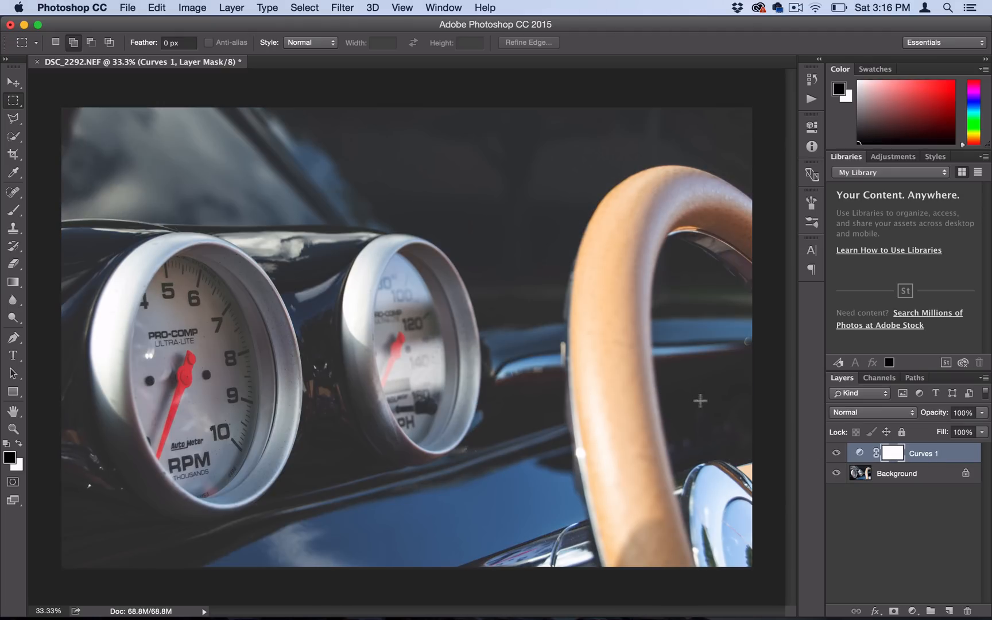
mouse_move(381, 435)
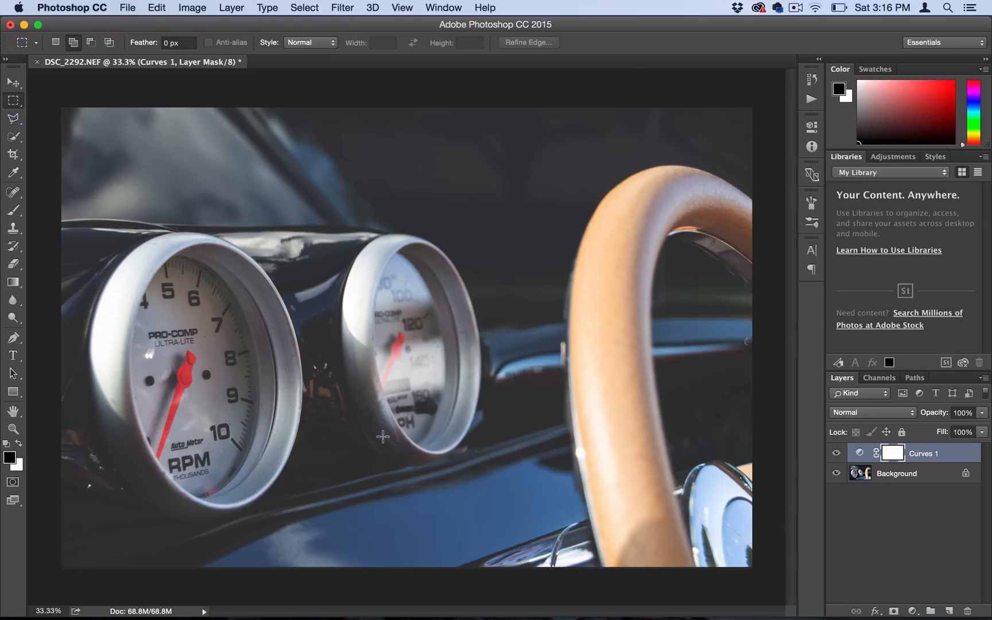